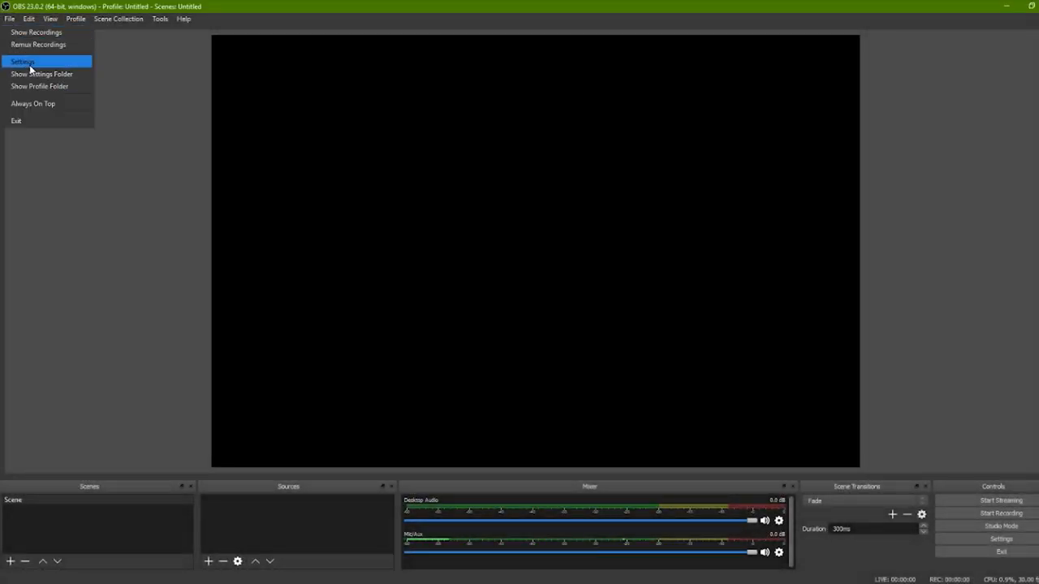
Type 720x480 as the Base (Canvas) Resolution in the Video settings.
left_click(23, 61)
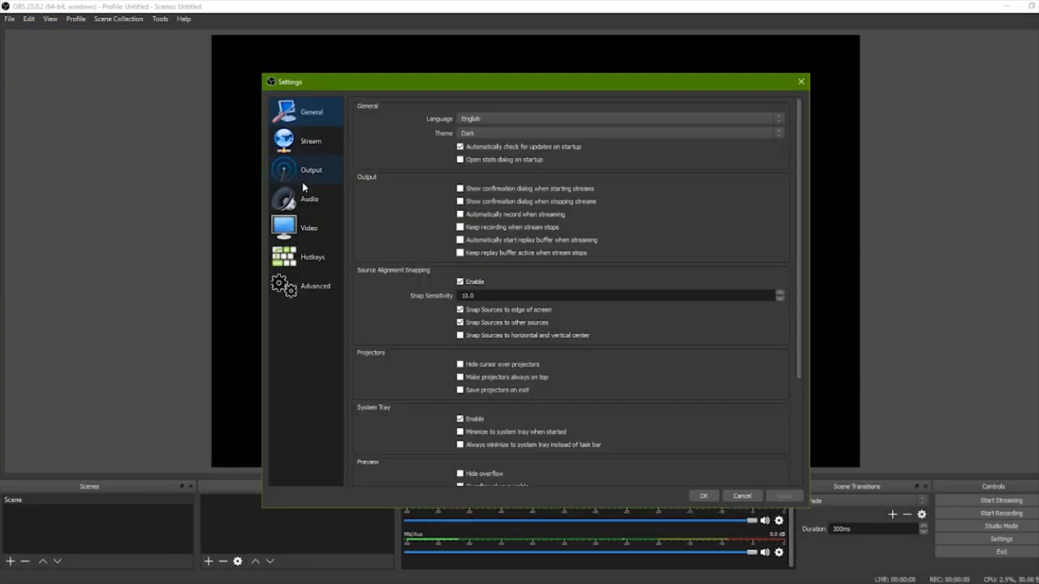
left_click(309, 227)
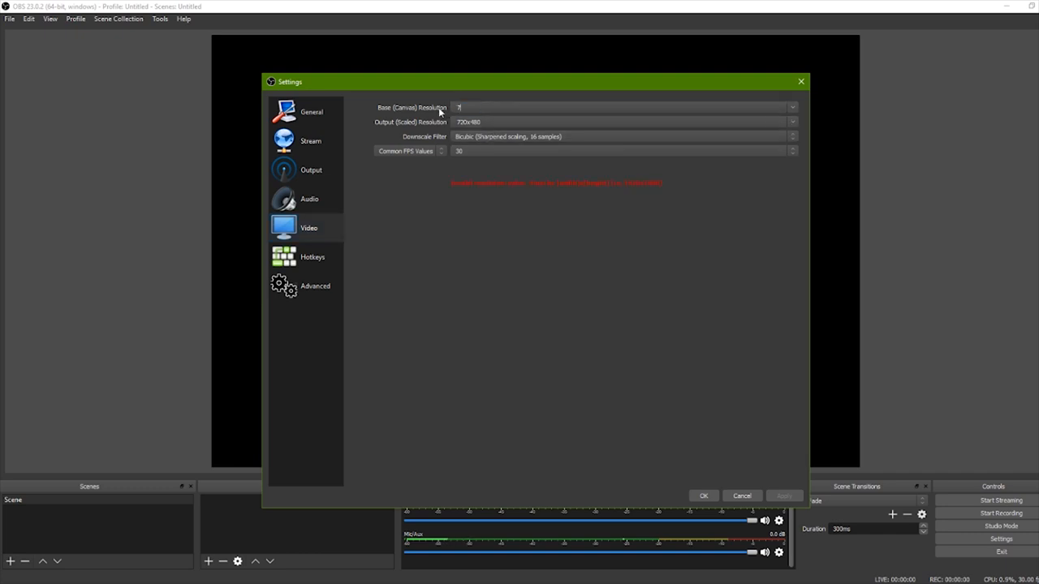
type("720x480")
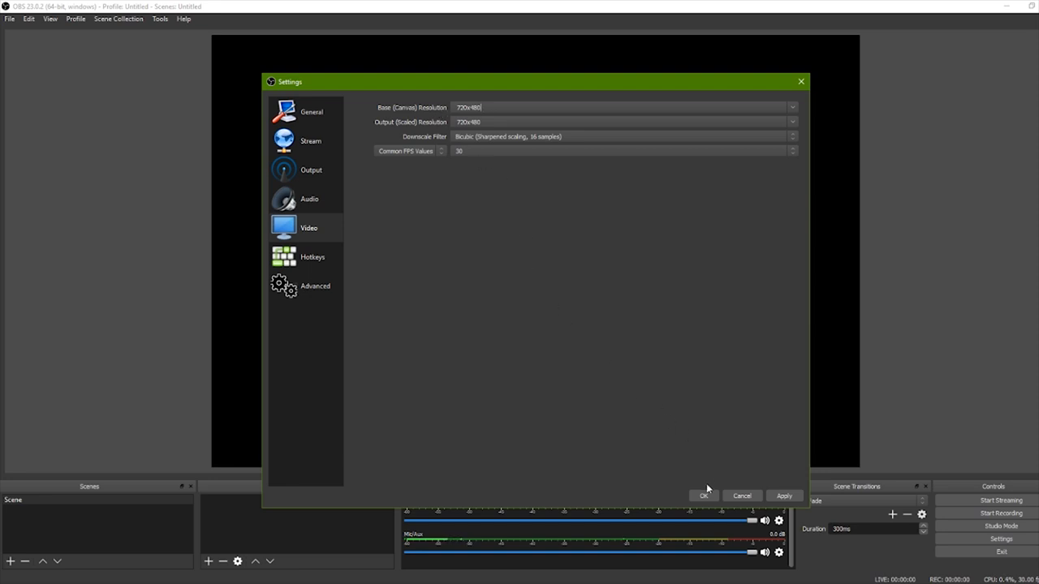
Pick a recording file format from the Output page's Recording Format list.
left_click(311, 170)
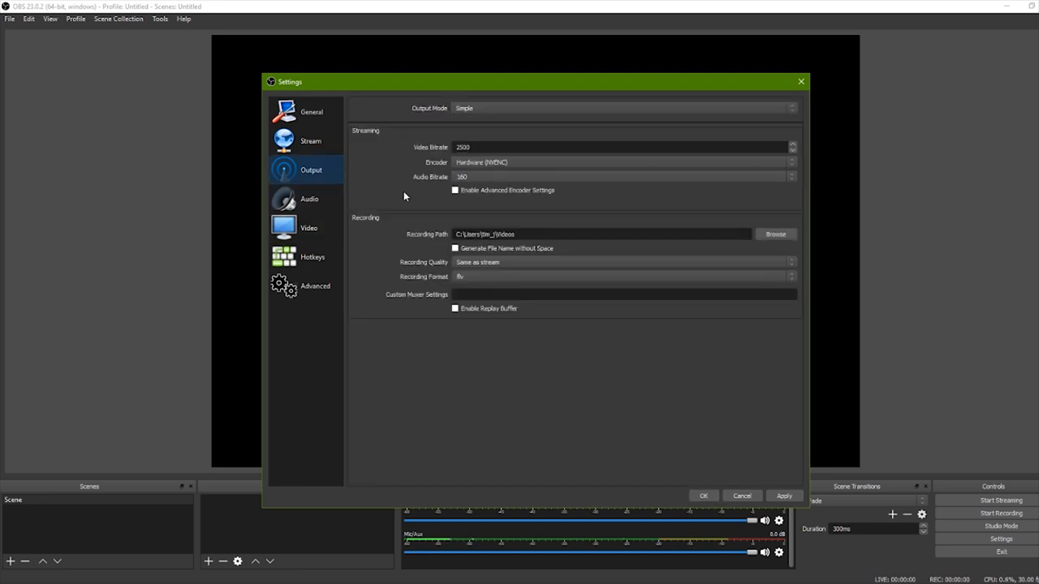
mouse_move(482, 280)
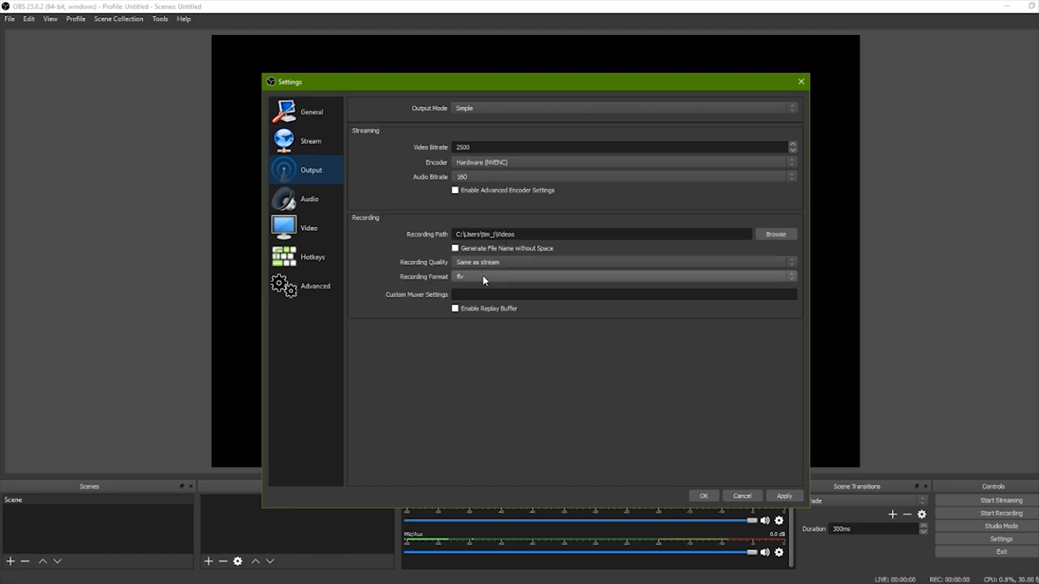
left_click(622, 276)
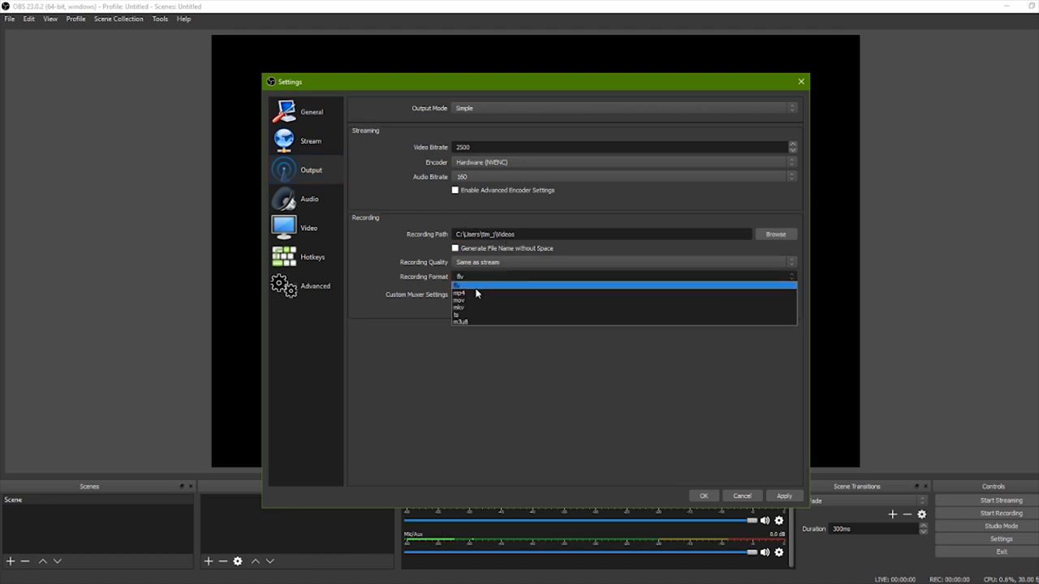
left_click(460, 293)
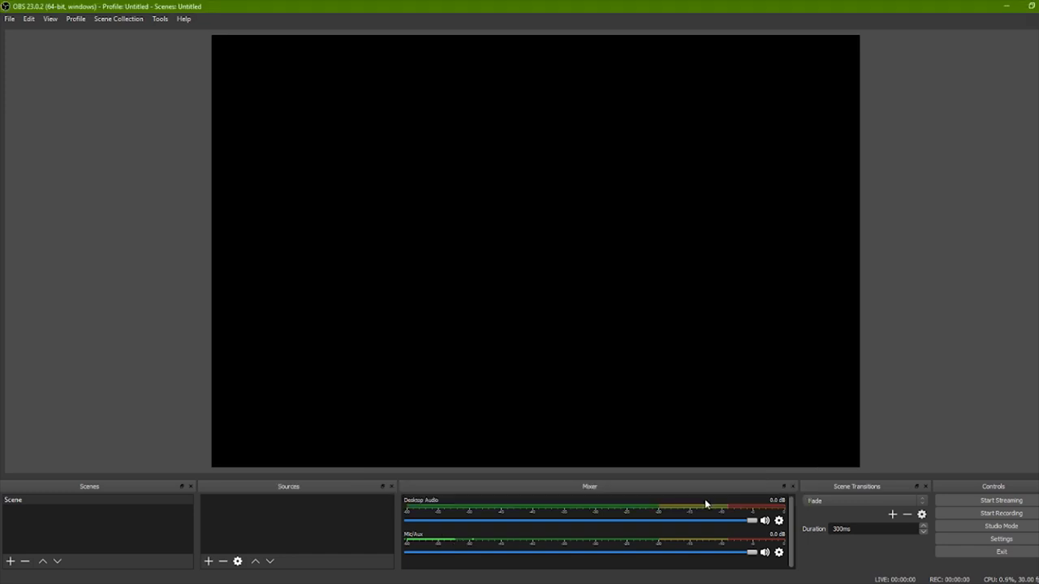
Add a Video Capture Device source with default name and accept its 720x480 properties.
left_click(208, 561)
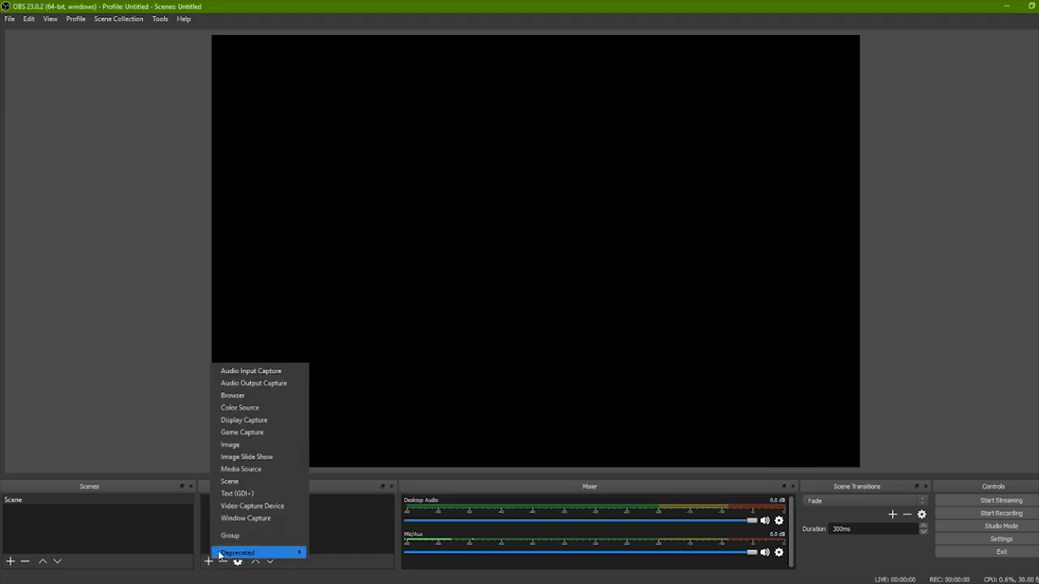
left_click(251, 505)
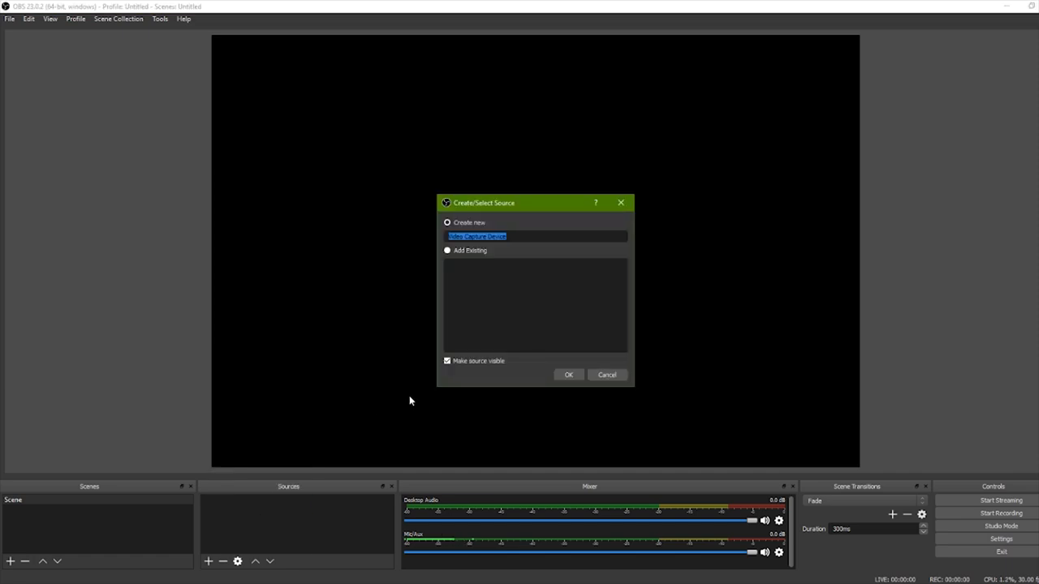
left_click(568, 374)
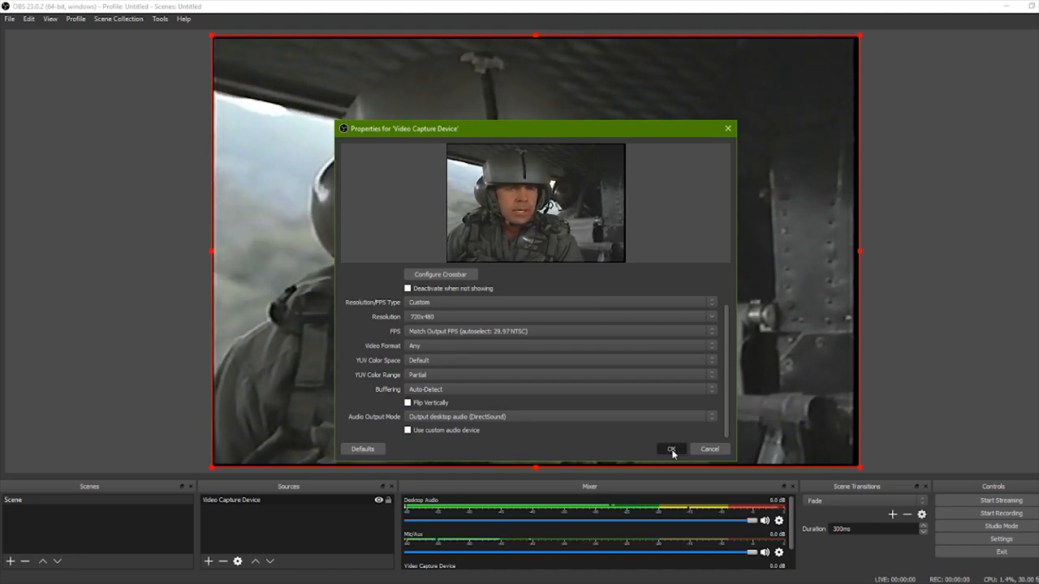
left_click(671, 449)
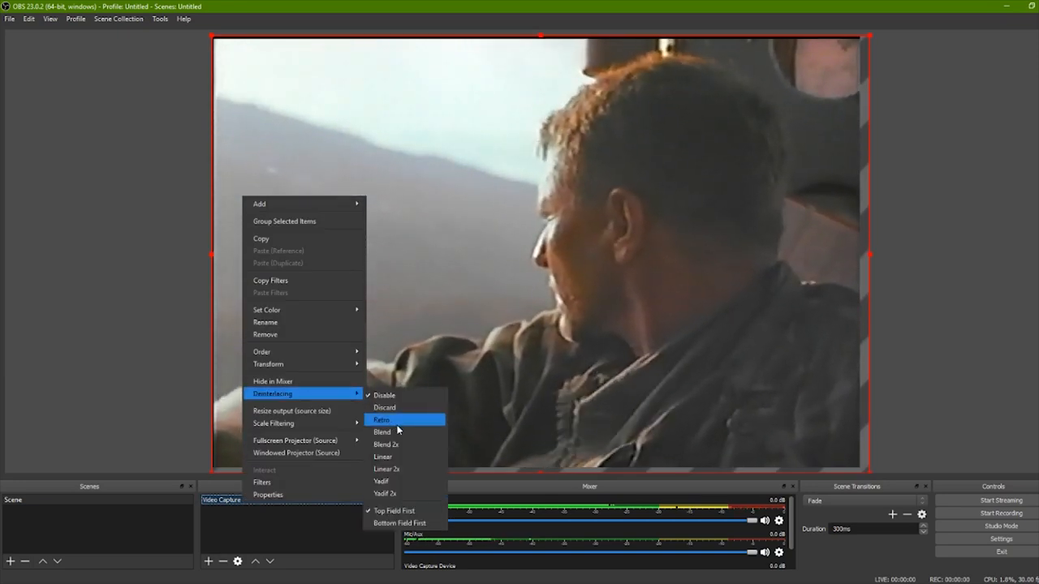
Set the capture source's deinterlacing mode to Retro.
left_click(382, 420)
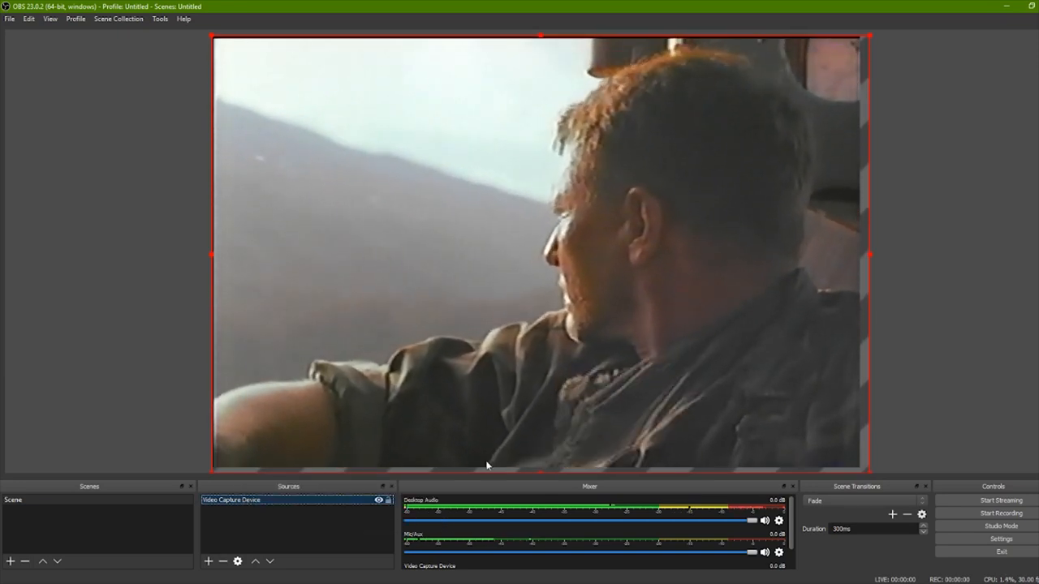